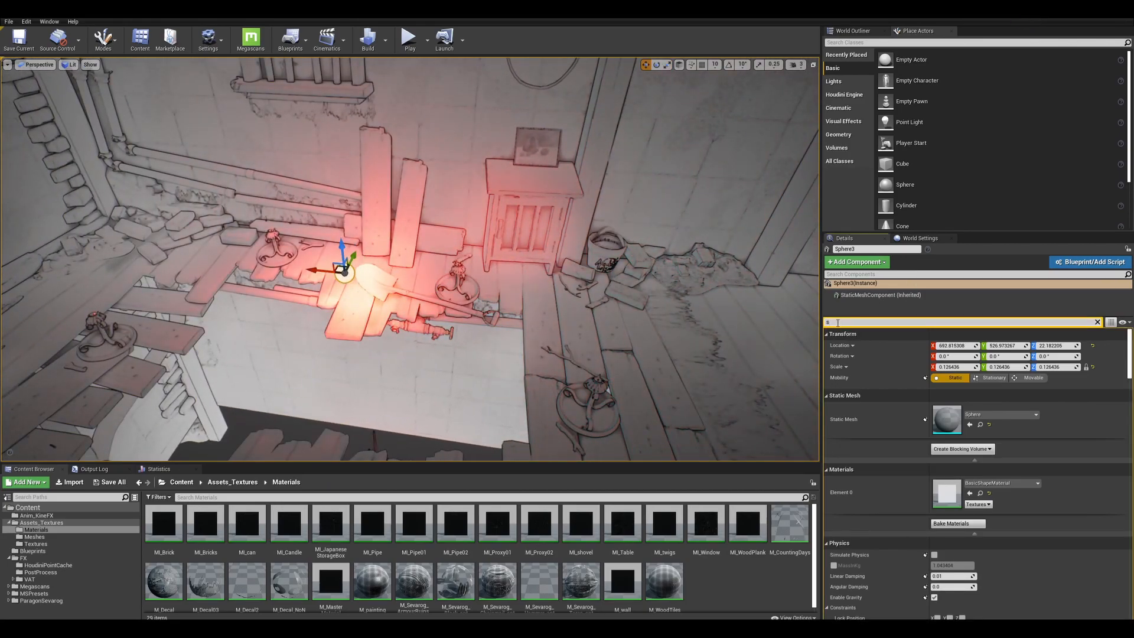
Filter the sphere's Details by 'shad', then open the material holding the red gradient light.
text(shad)
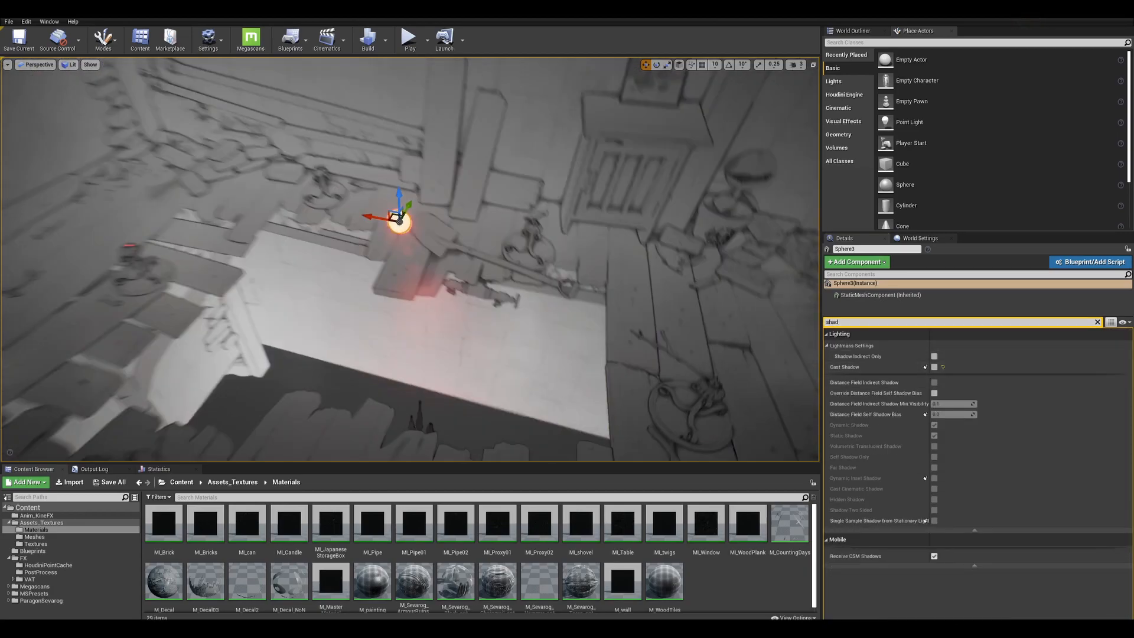
click(933, 366)
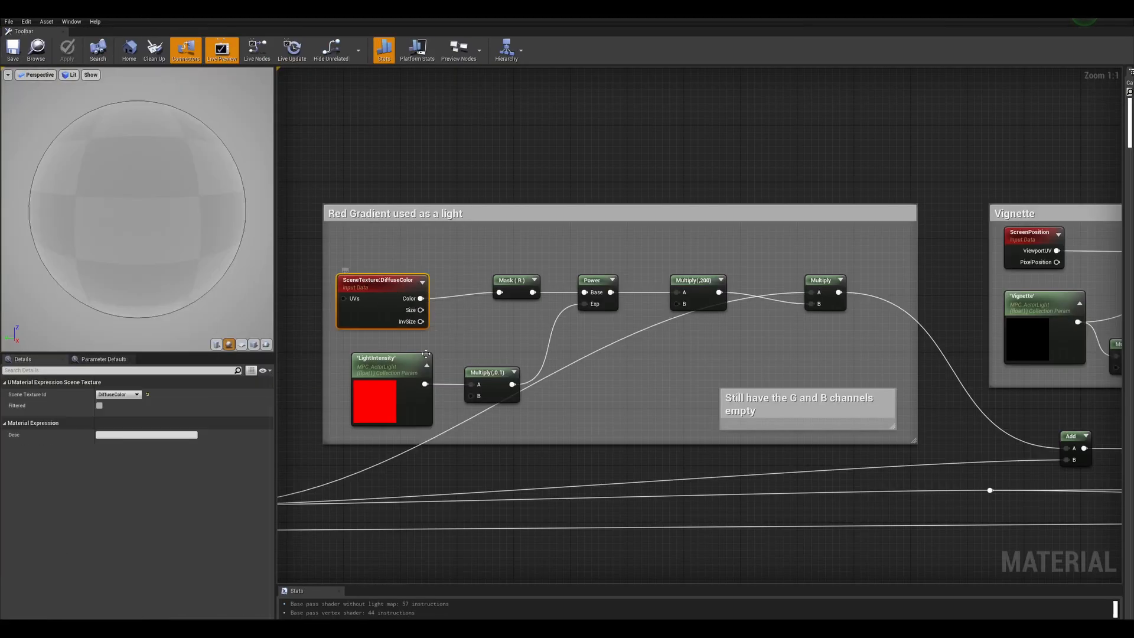
Scroll away from the material graph back toward the level viewport with the sphere unlit.
scroll(down, 3)
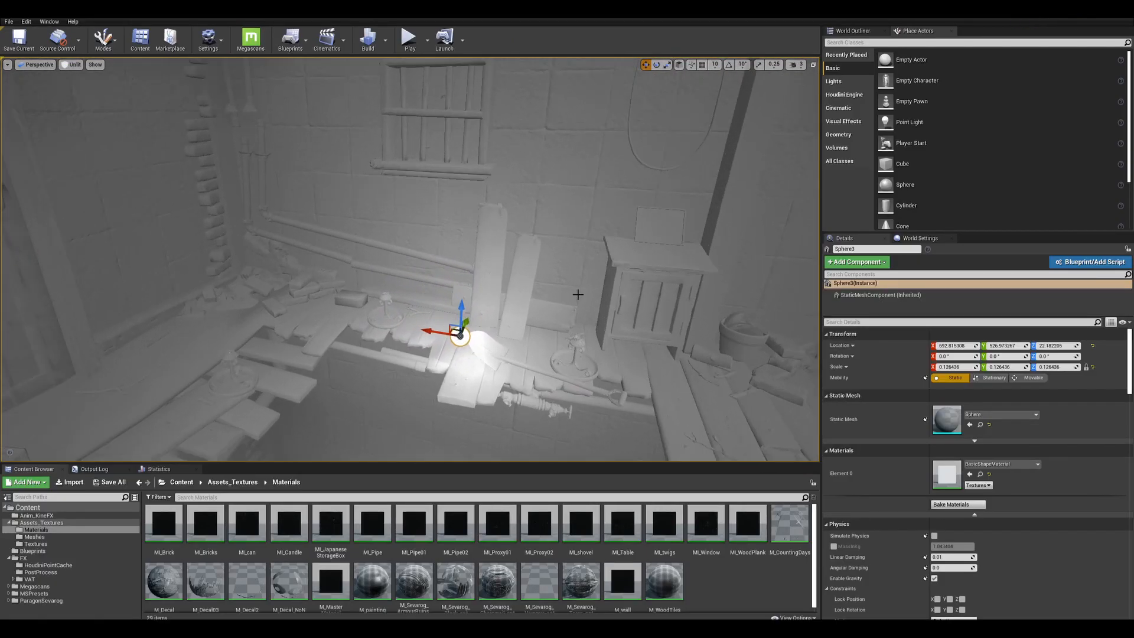
Bring up M_MasterMaterial with MF_MDFLight feeding Base Color, roughness and normal map wired.
click(70, 64)
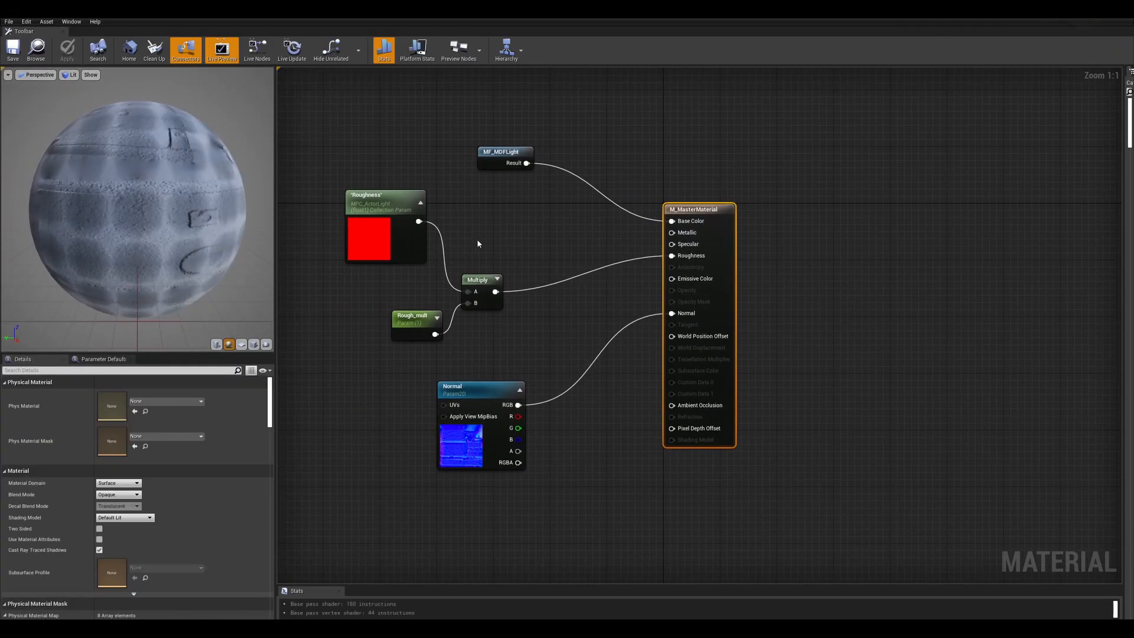
Inspect the MF_MDFLight function called from the master material's graph.
click(505, 152)
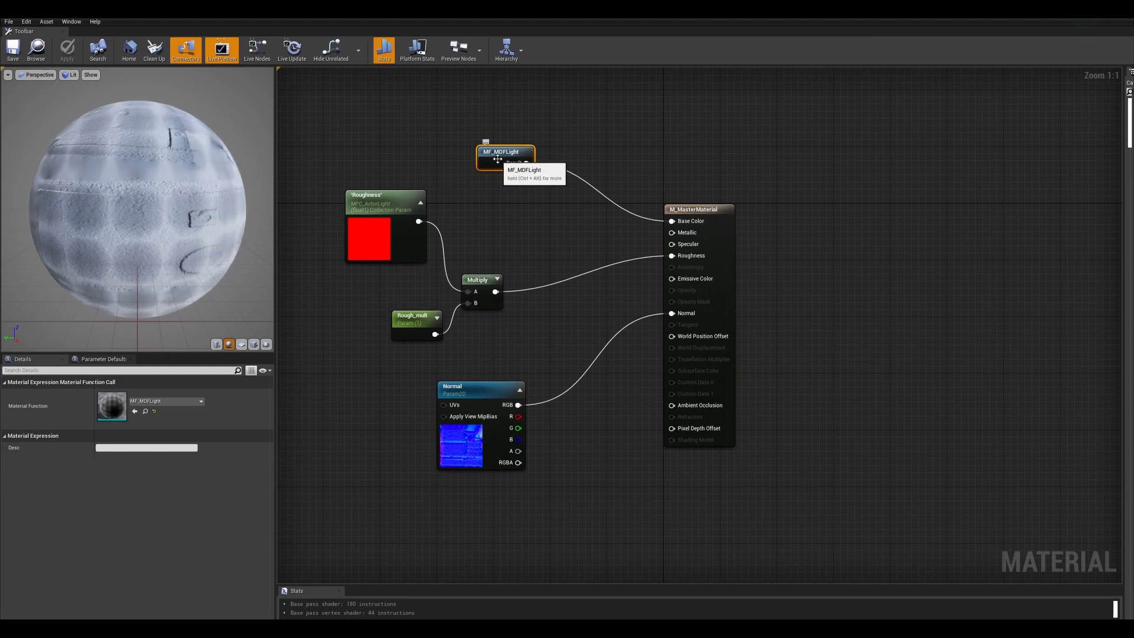
double_click(504, 152)
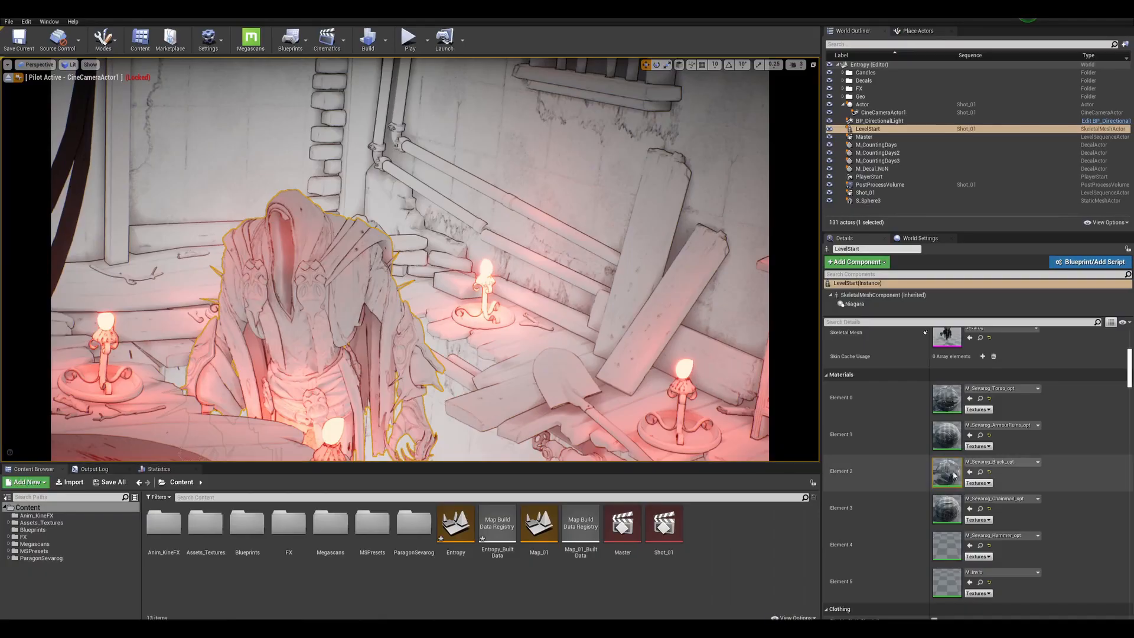
Inspect M_Sevarog_Black_opt's Roughness parameter, then load the Master sequence with MPC_ActorLight keys.
double_click(945, 470)
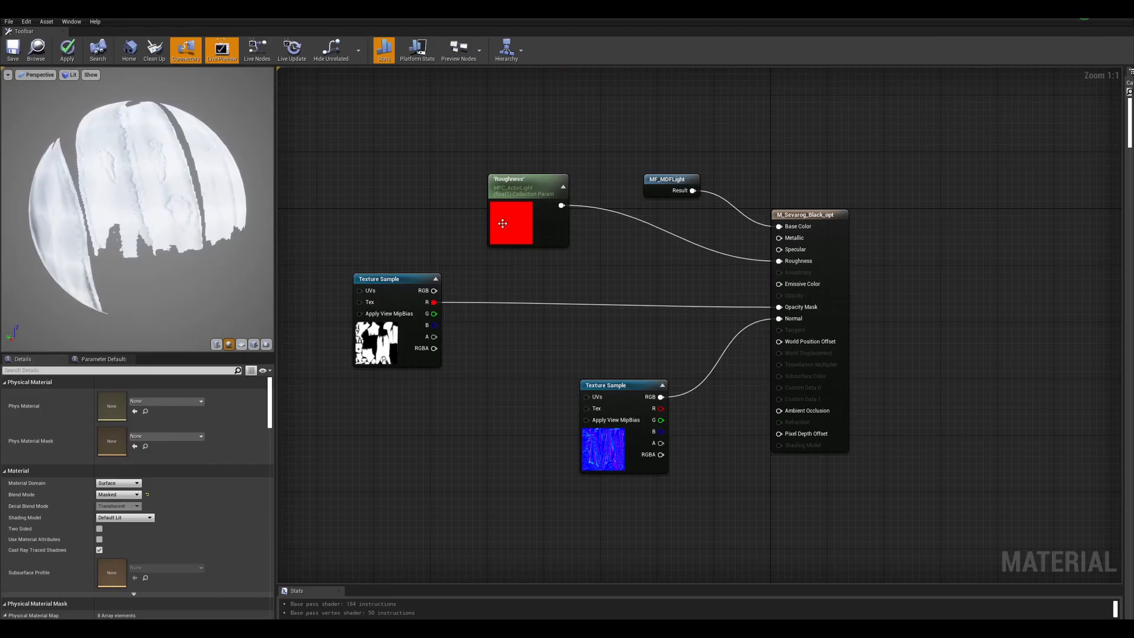
click(397, 279)
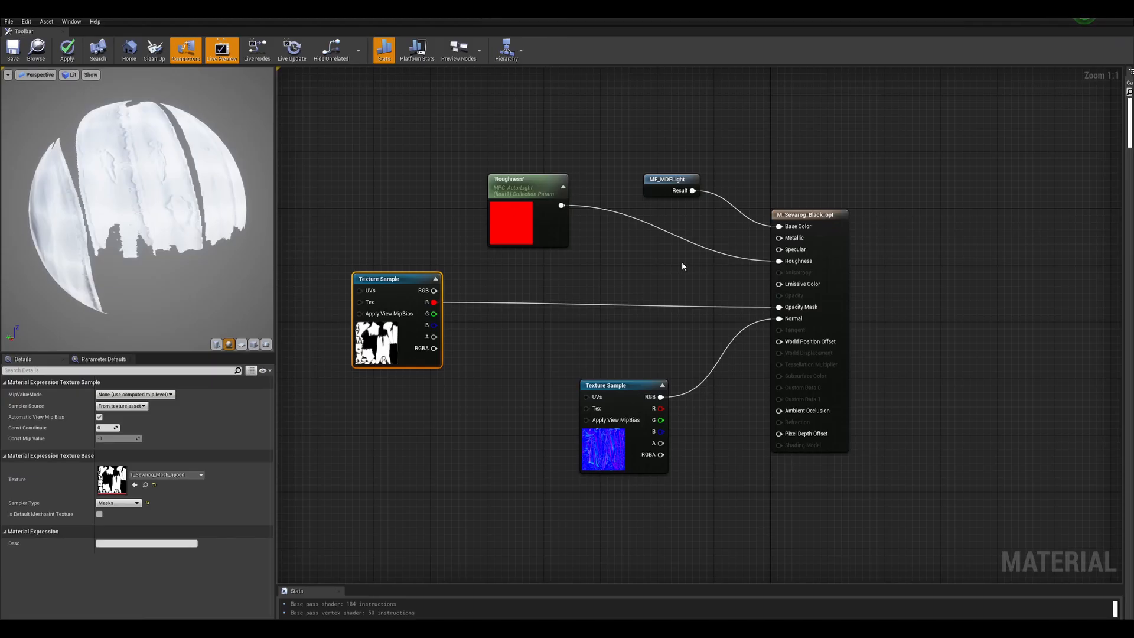
double_click(668, 180)
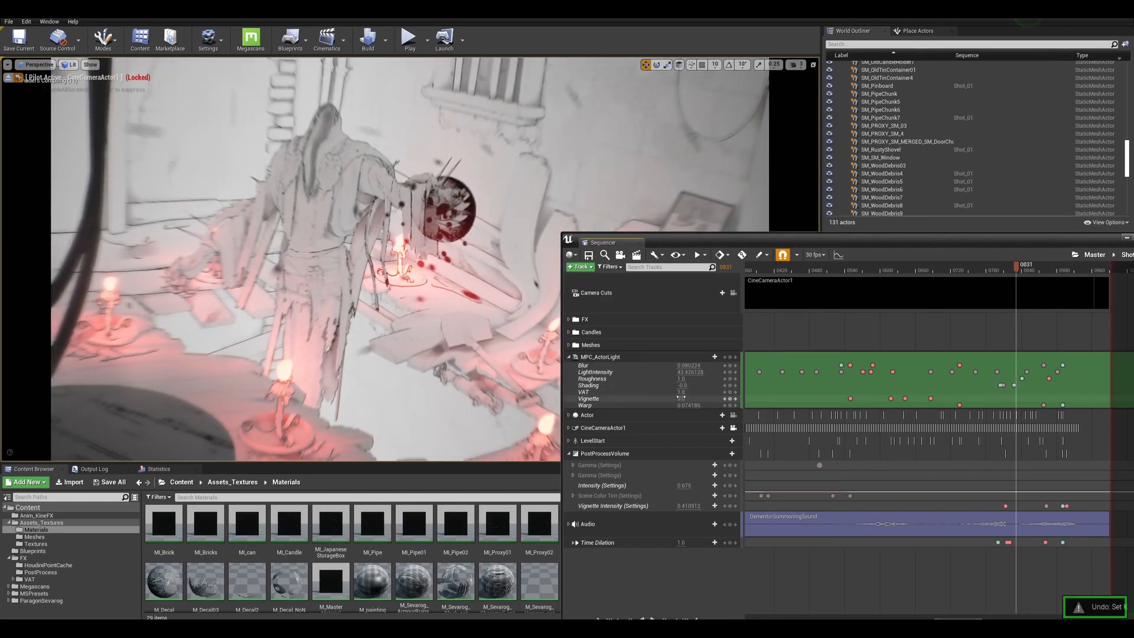
Switch to the Miro board summarizing the mesh distance field lighting setup, frame 2 of 8.
click(672, 398)
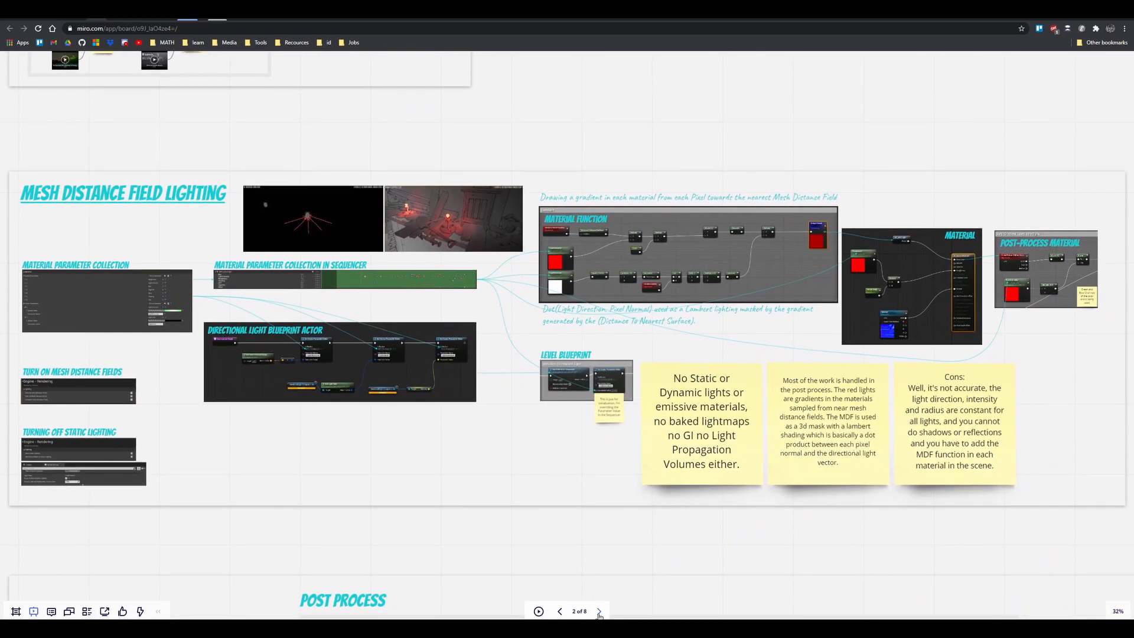
Advance the Miro presentation through Post Process, Summoning Circle, Dynamic Parameter, VAT, Megascans to the Houdini frame.
click(598, 611)
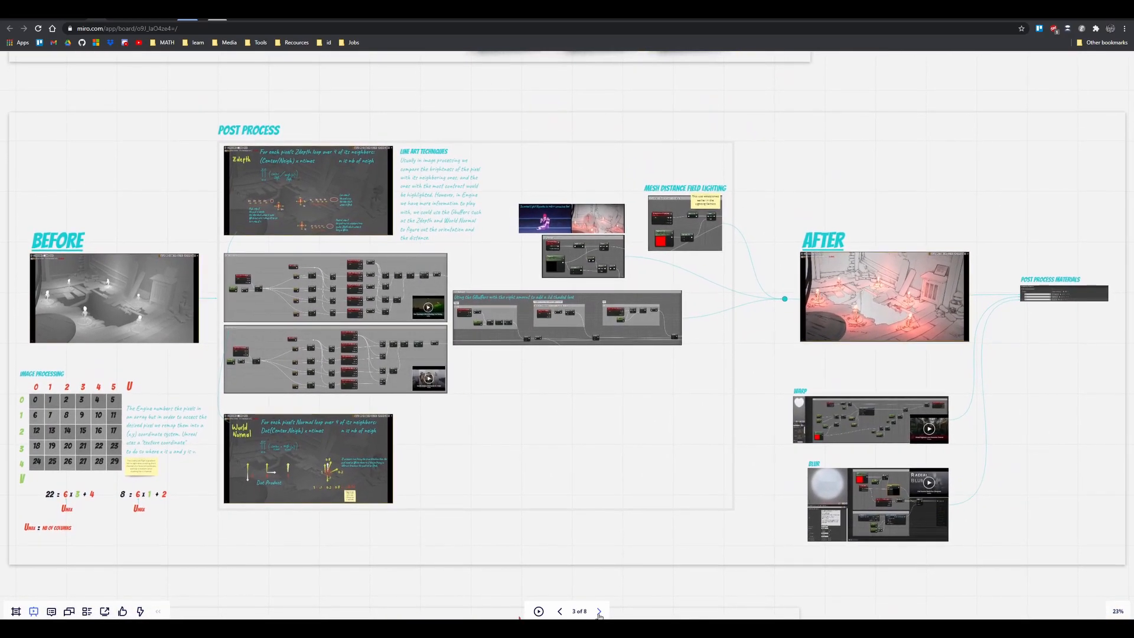
click(598, 610)
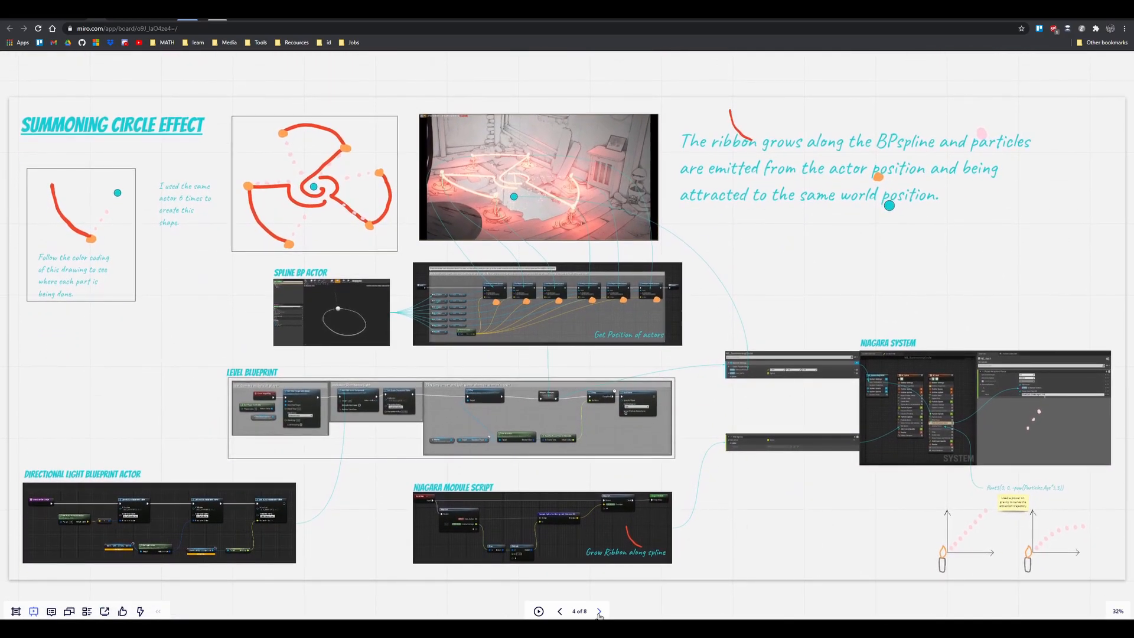
click(599, 610)
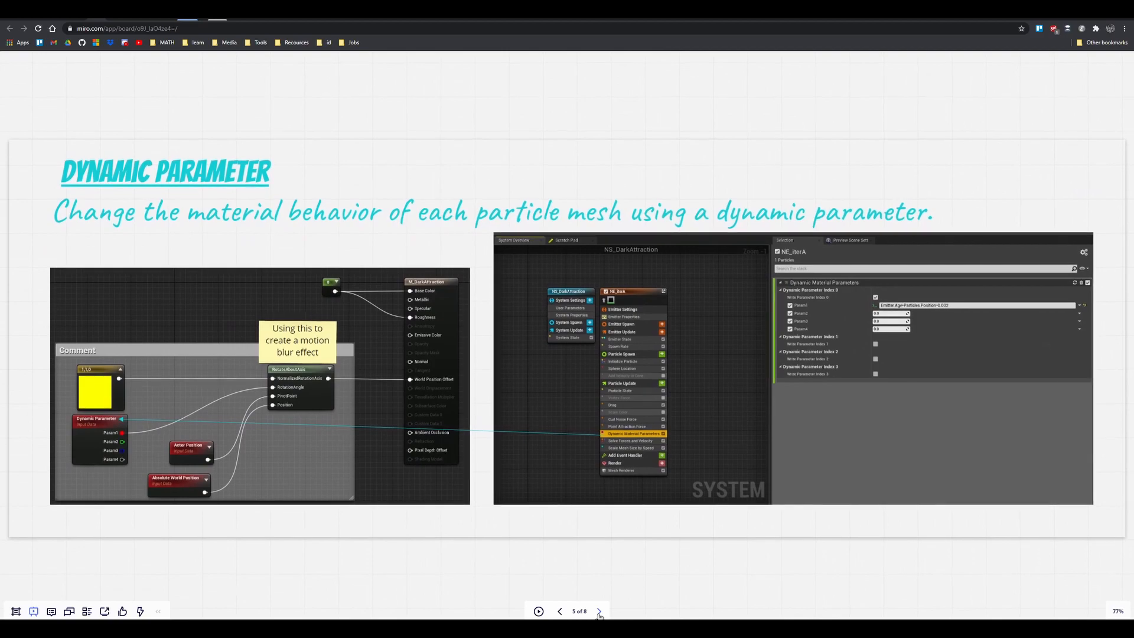
click(599, 611)
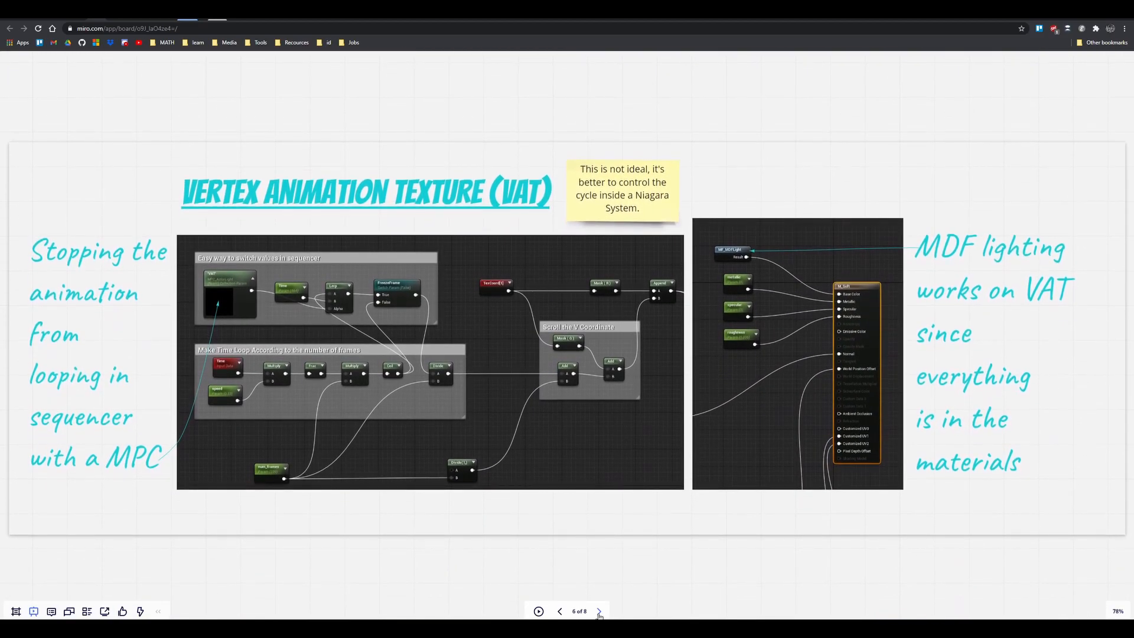
click(598, 611)
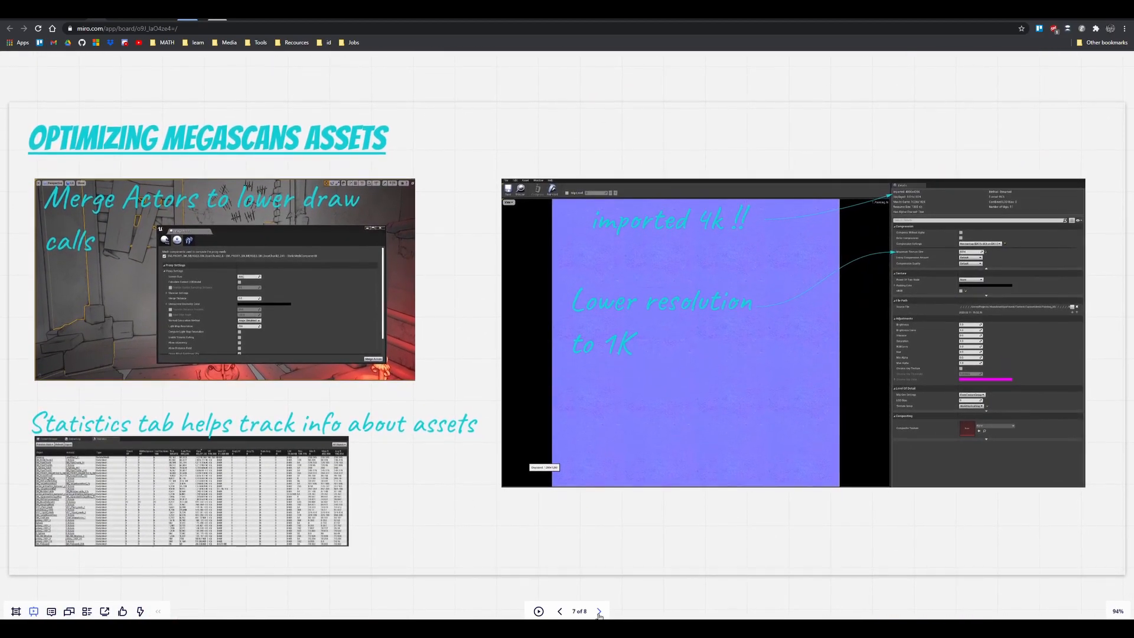
click(598, 611)
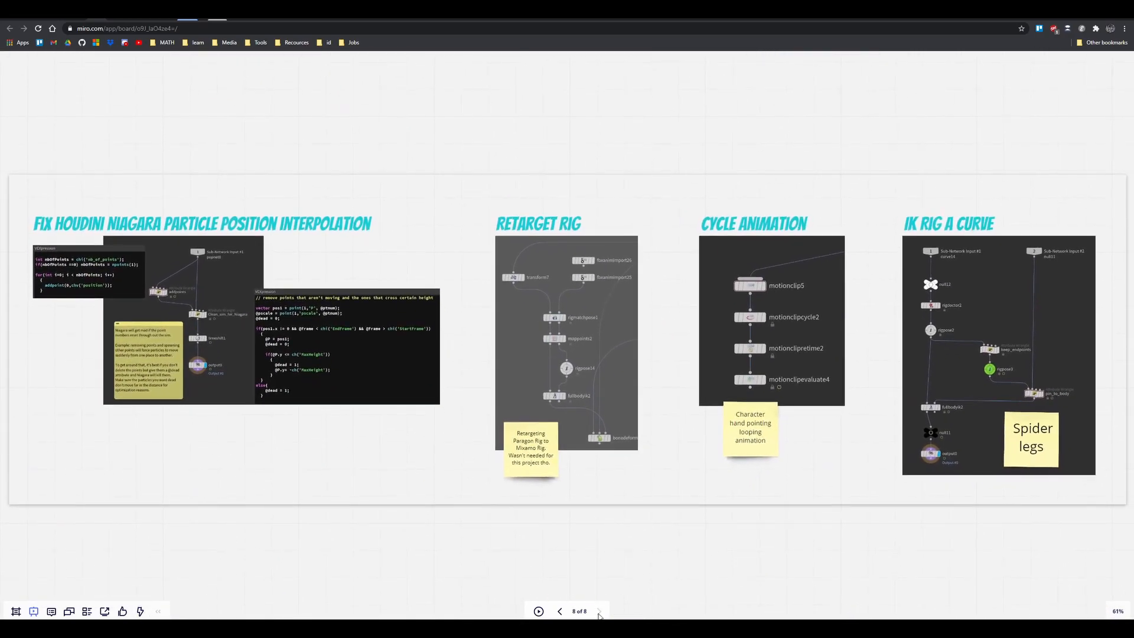